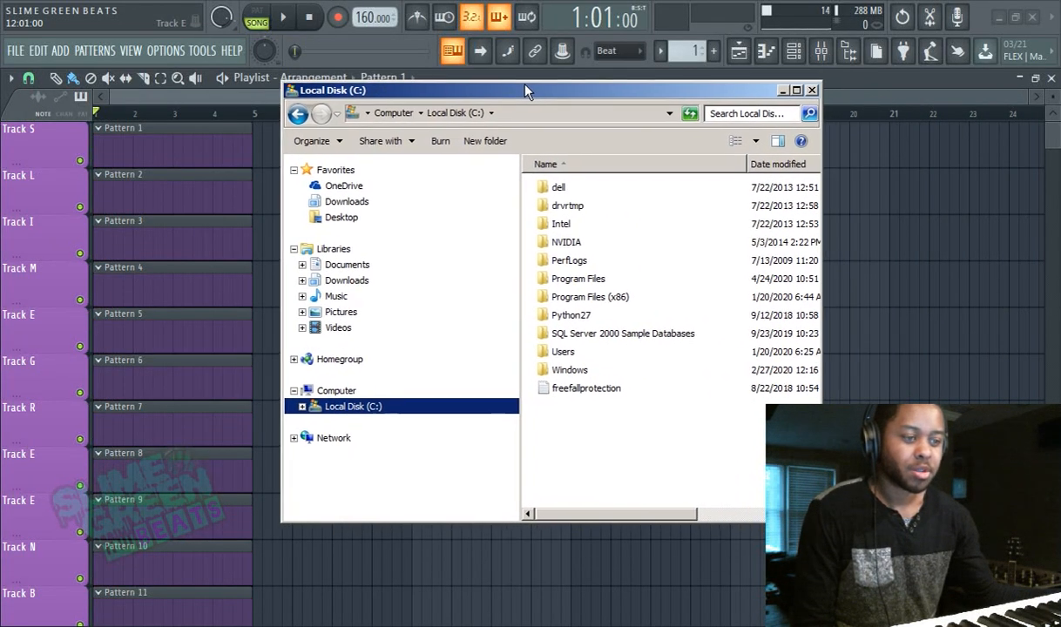
Browse from the C: drive through Program Files (x86) into the FL Studio 20 folder
left_click_drag(527, 90, 488, 81)
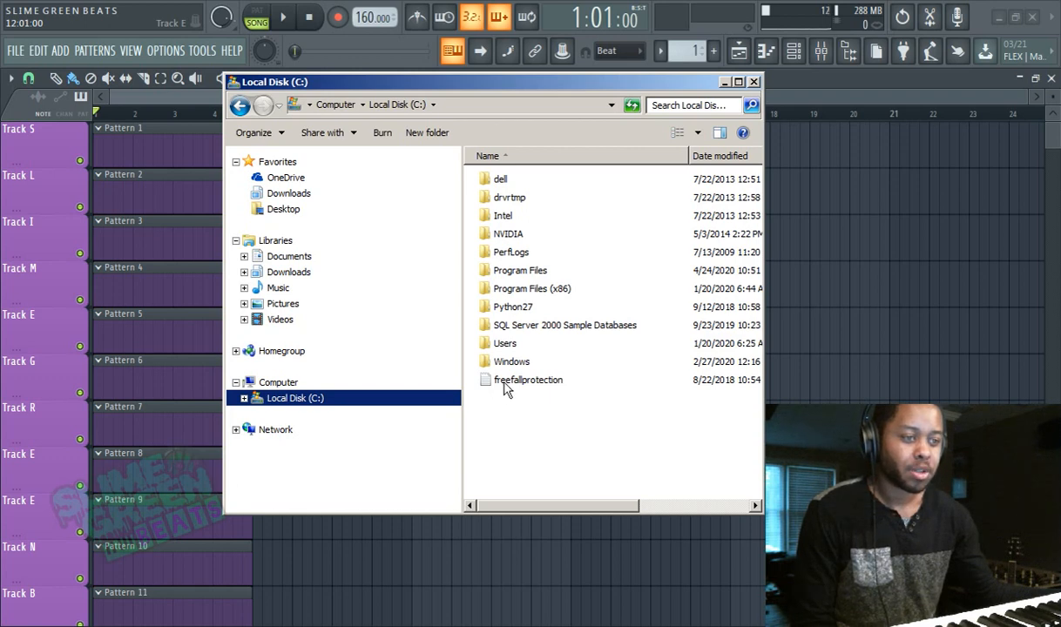
mouse_move(541, 444)
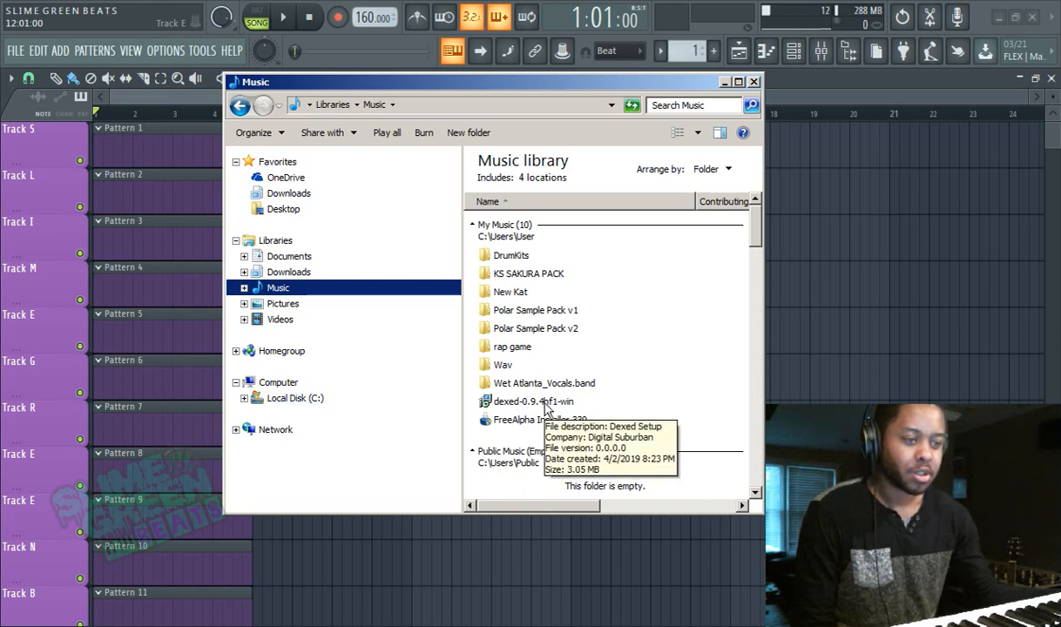
left_click(540, 420)
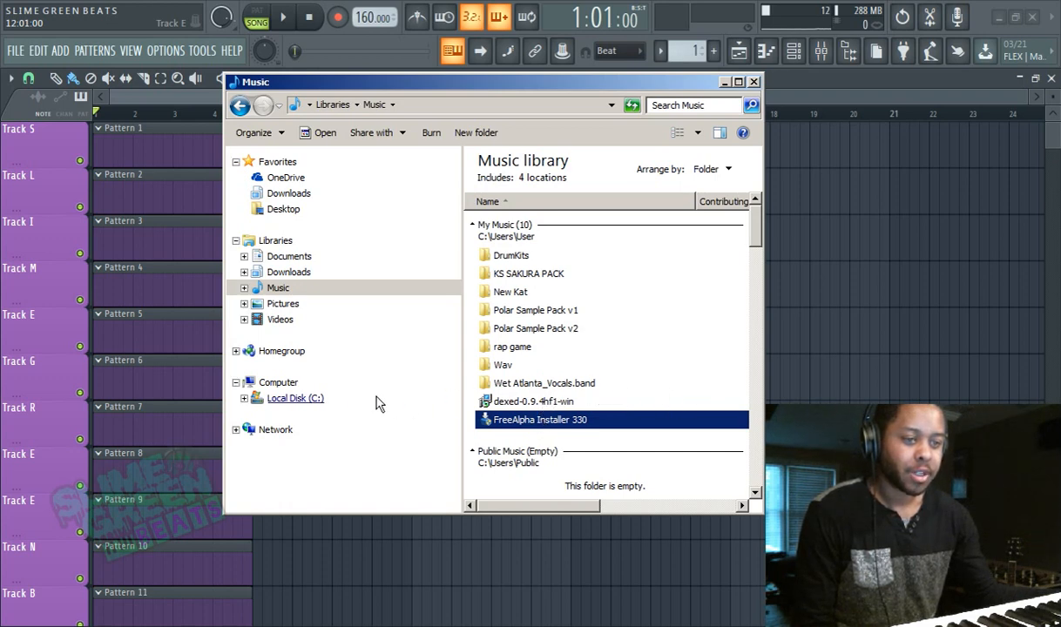
left_click(294, 398)
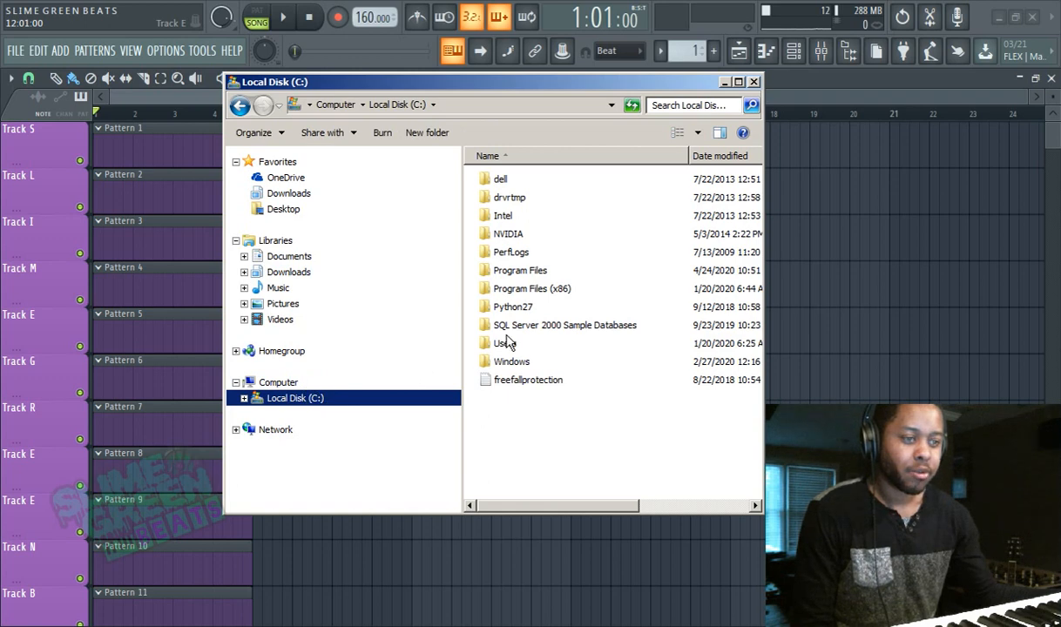
double_click(531, 289)
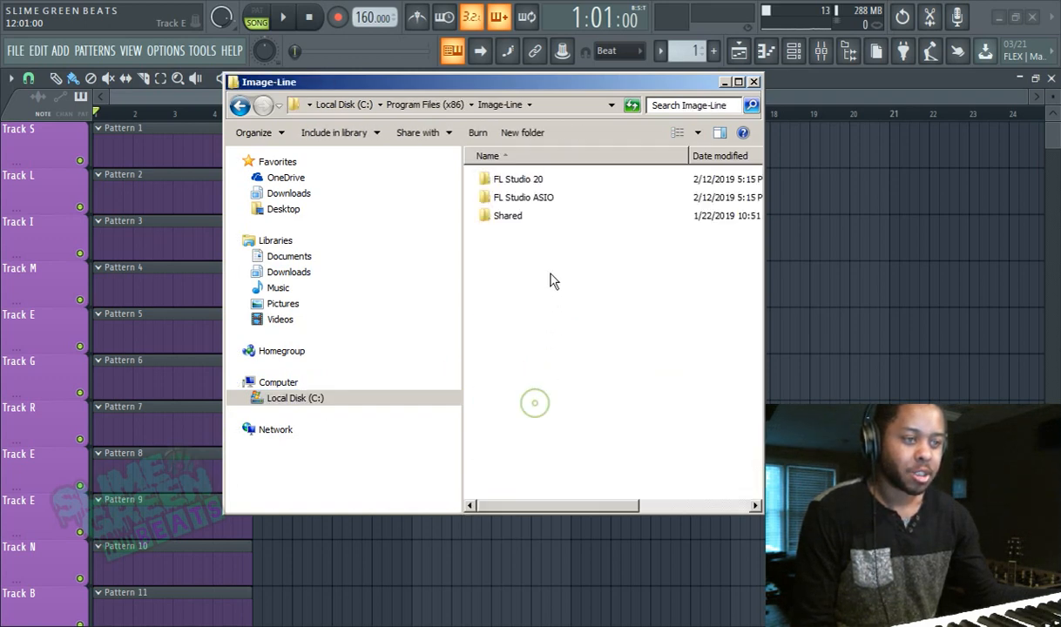
double_click(518, 178)
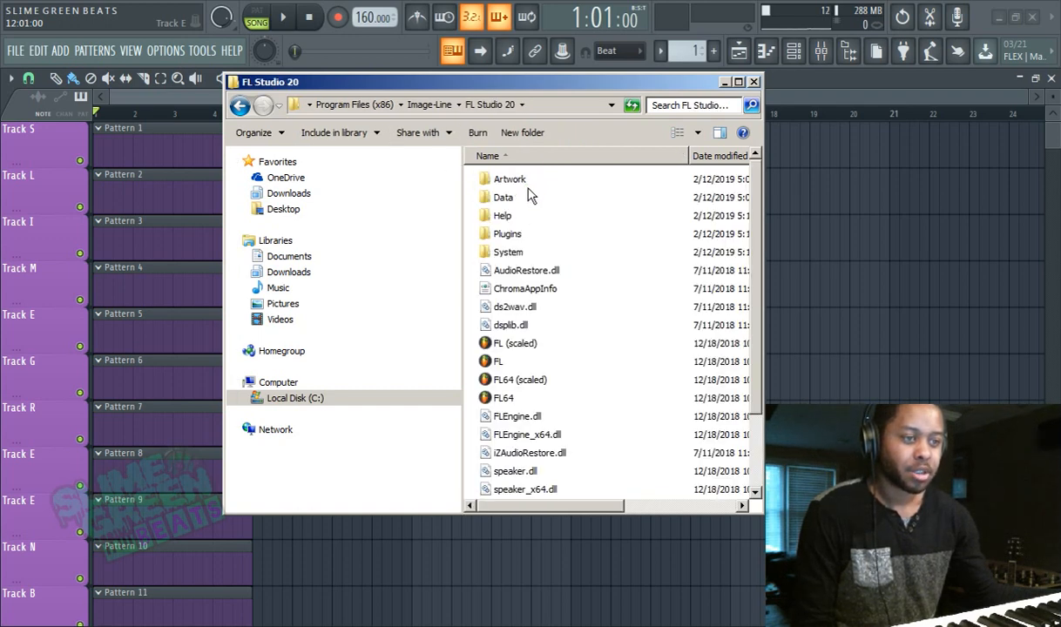
Enter Plugins\VST to view the installed plugins, then minimize Explorer to return to FL Studio
left_click(504, 197)
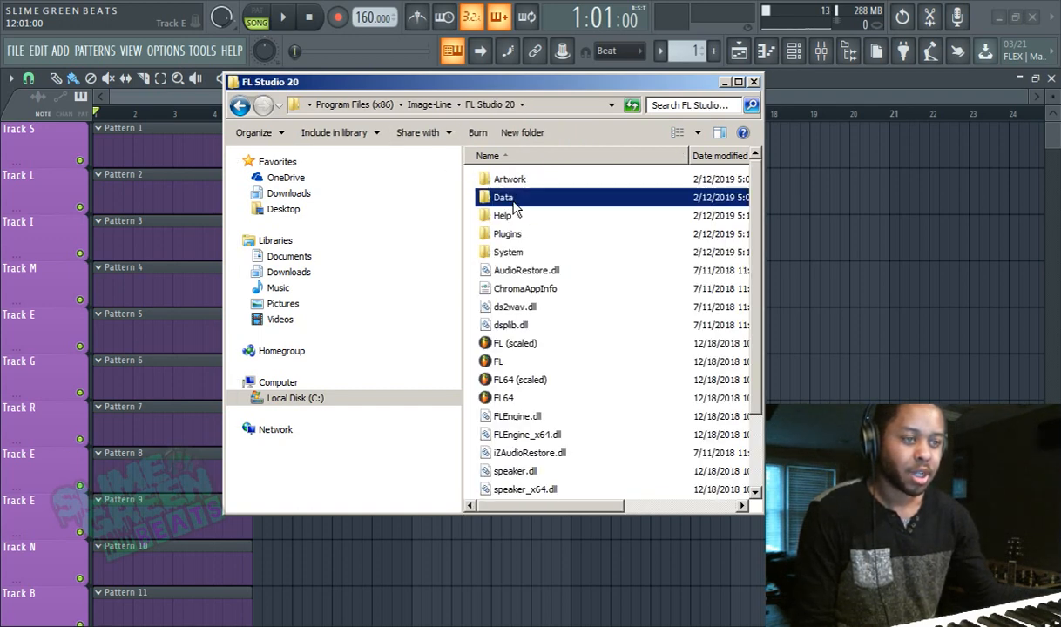
double_click(508, 233)
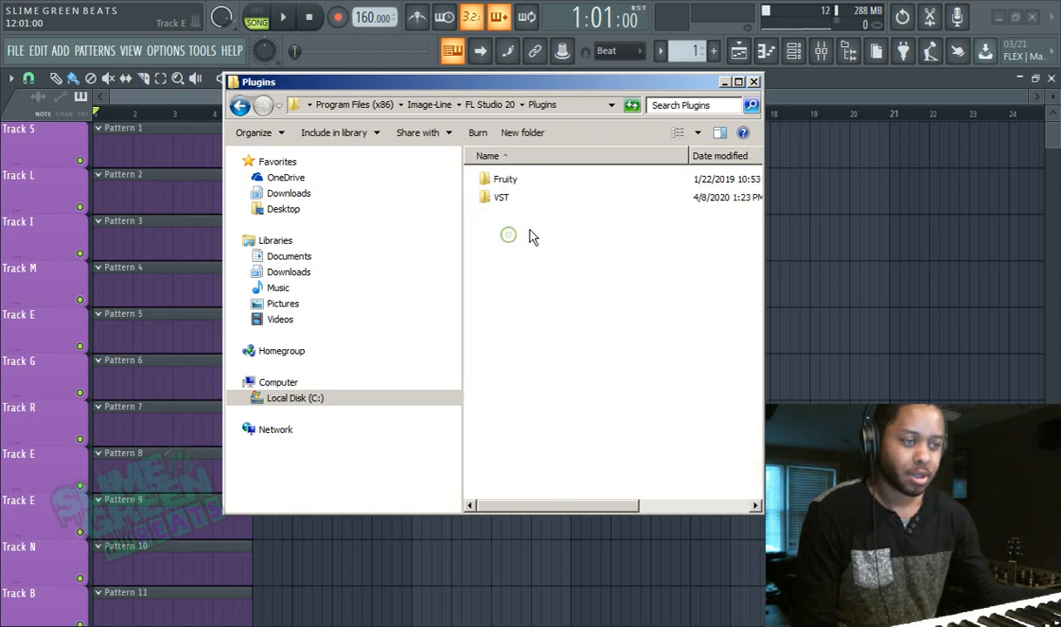
double_click(501, 197)
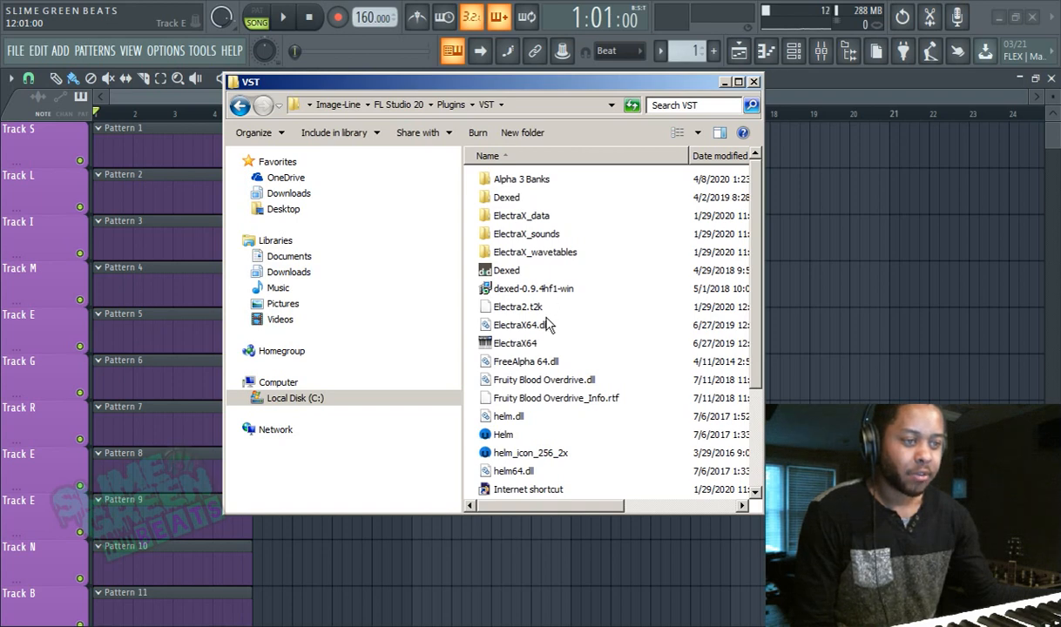
left_click(522, 325)
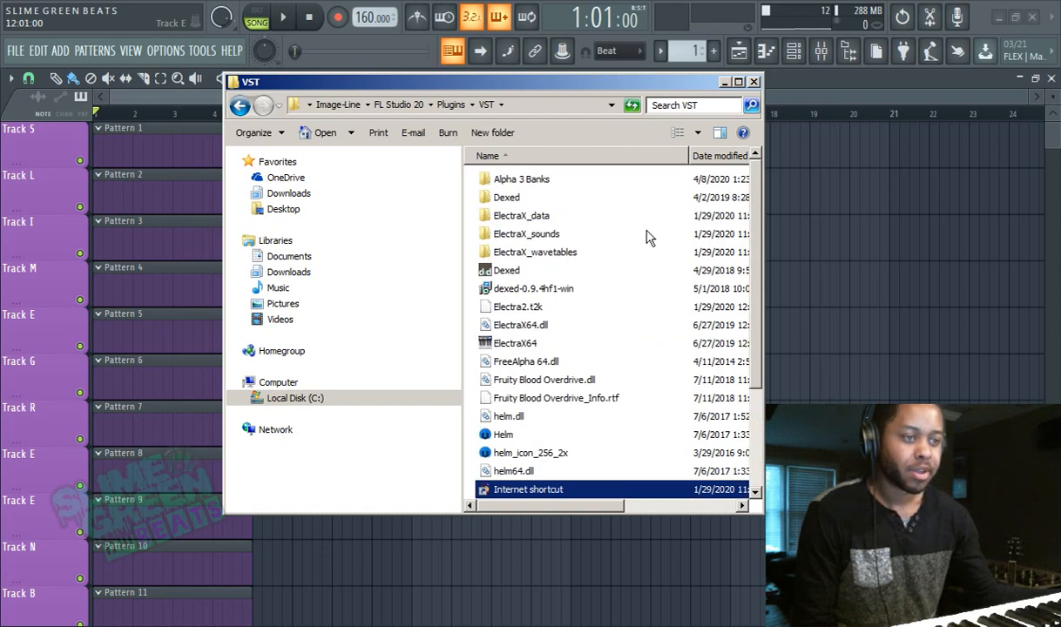
left_click(526, 234)
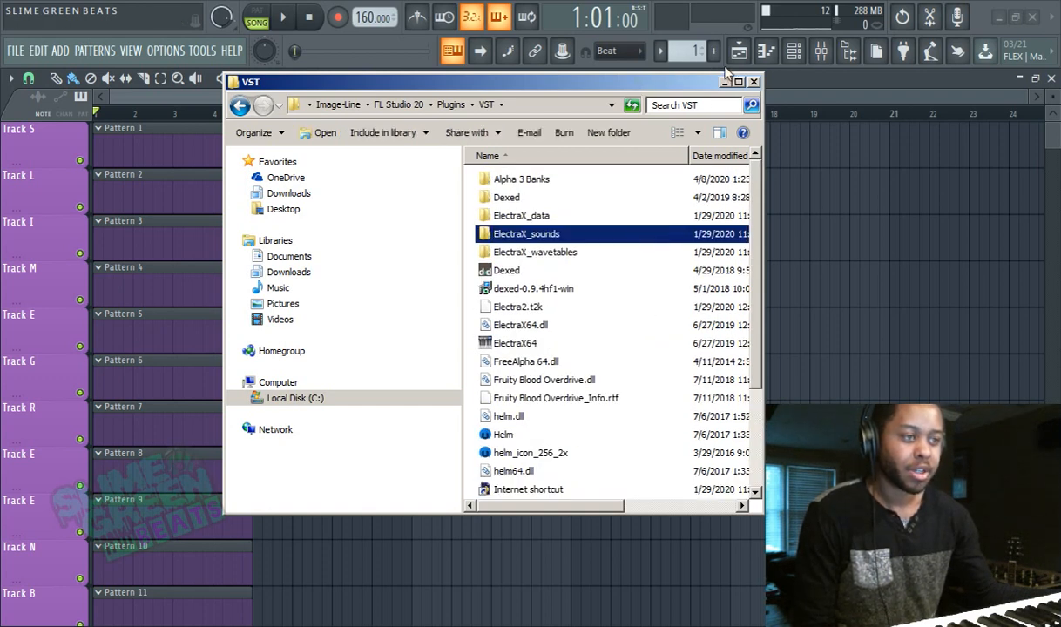
left_click(753, 81)
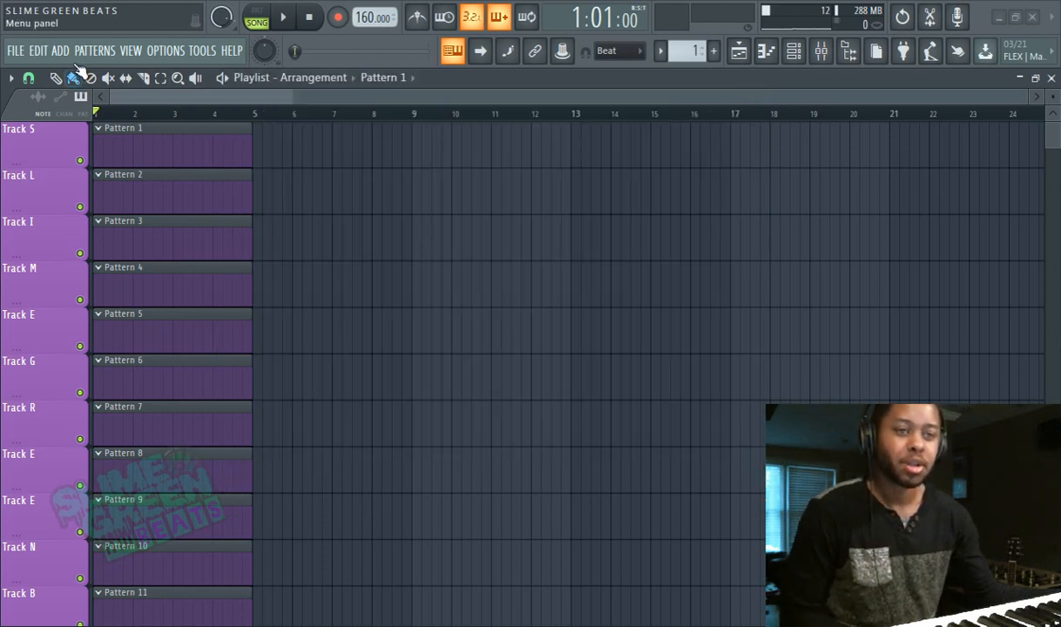
Show the Select generator plugin list and launch the Plugin Manager from it
left_click(166, 50)
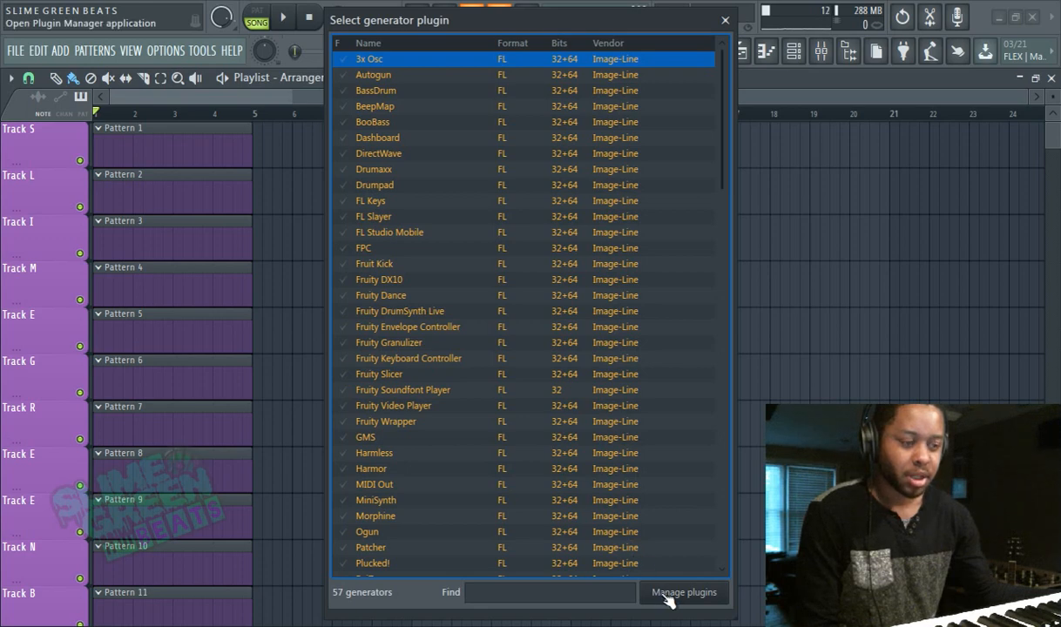
left_click(683, 592)
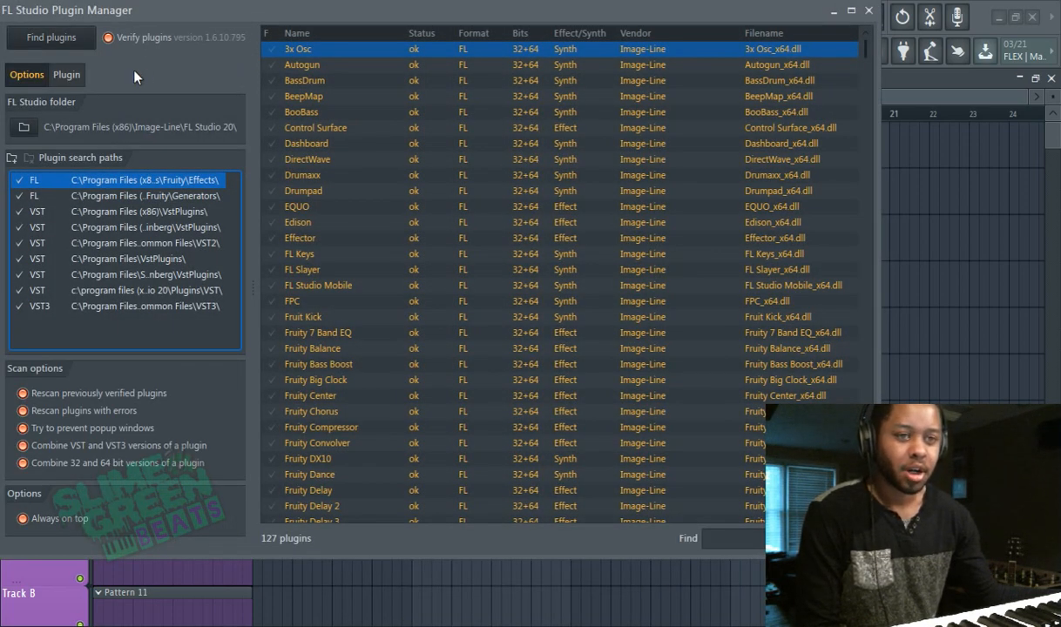
mouse_move(51, 37)
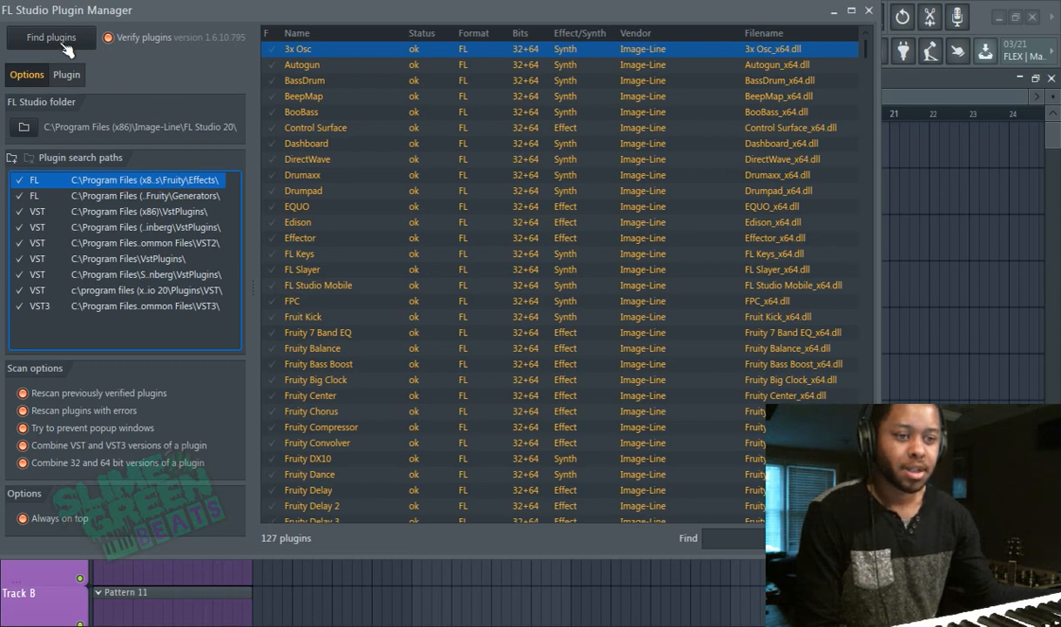
Scroll the plugin list to the VST entries like Dexed, ElectraX and Helm, then close the manager
scroll("down", 3)
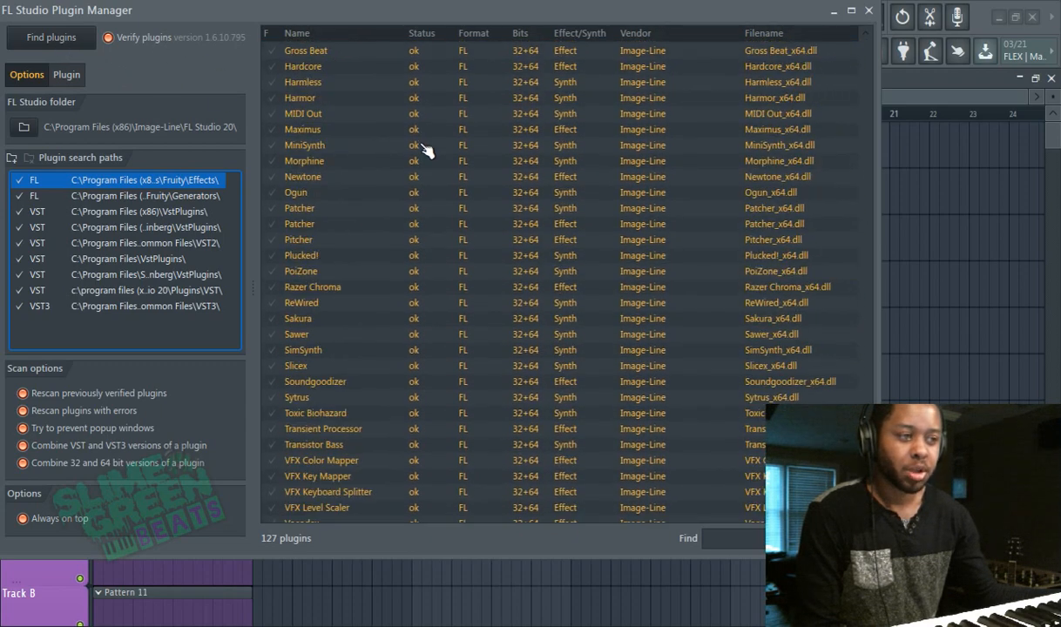
scroll("down", 3)
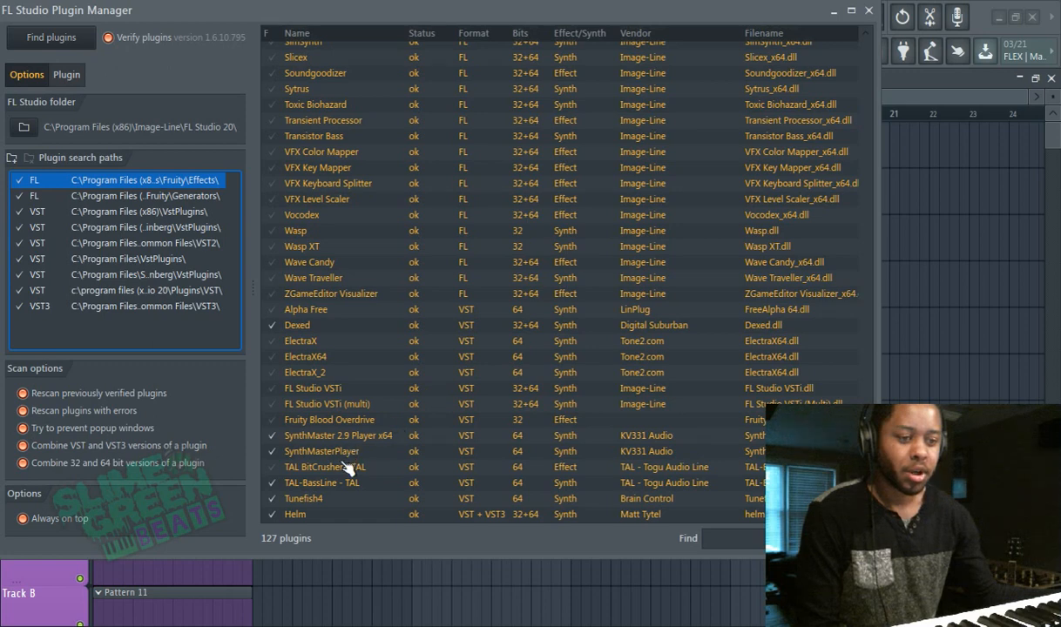
mouse_move(314, 527)
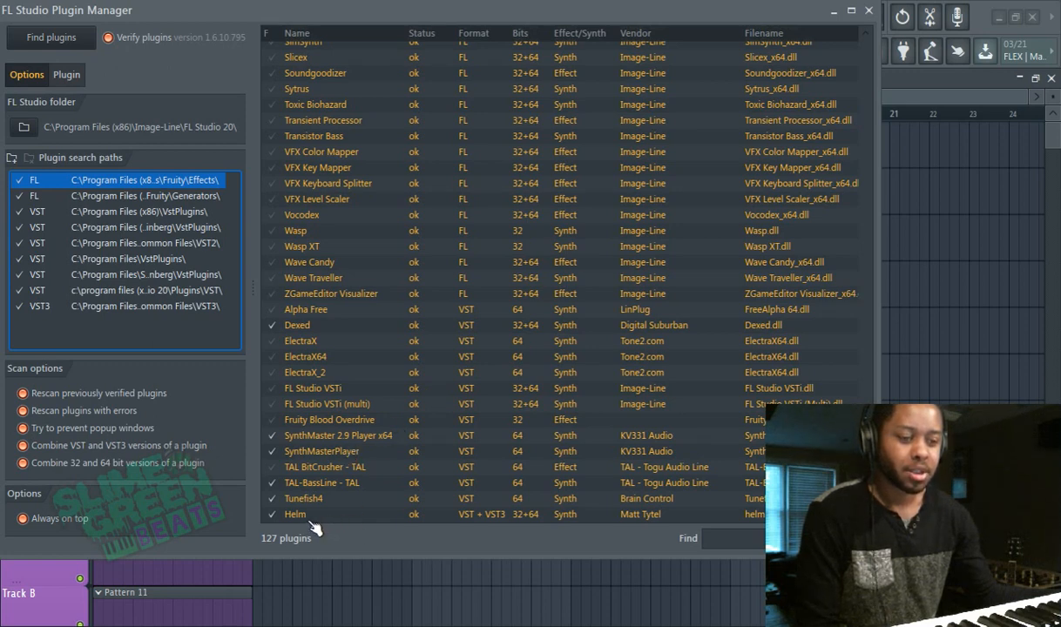
mouse_move(325, 511)
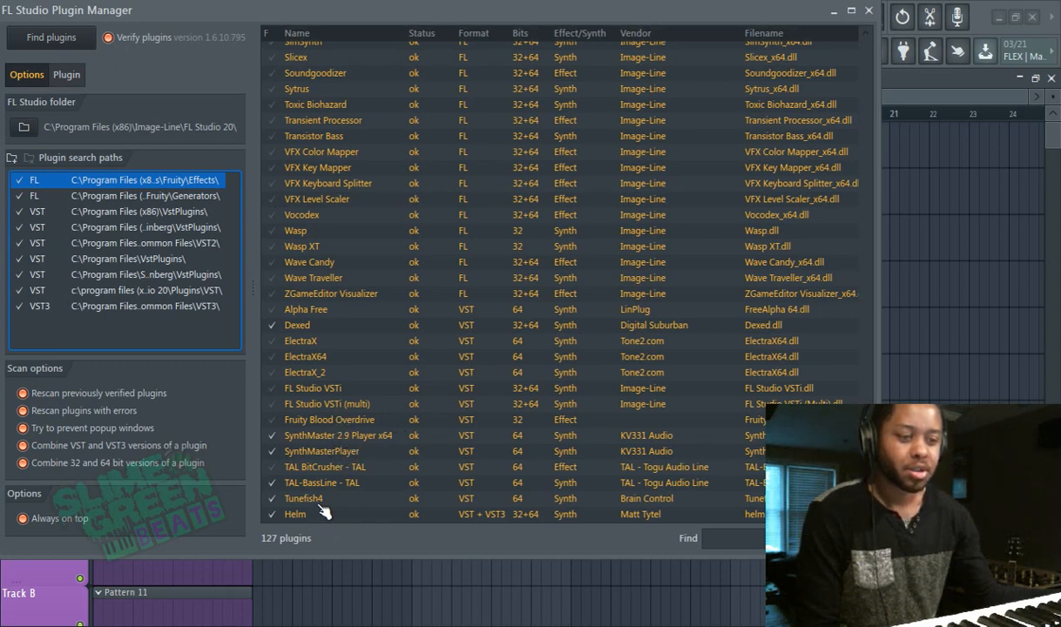
mouse_move(322, 355)
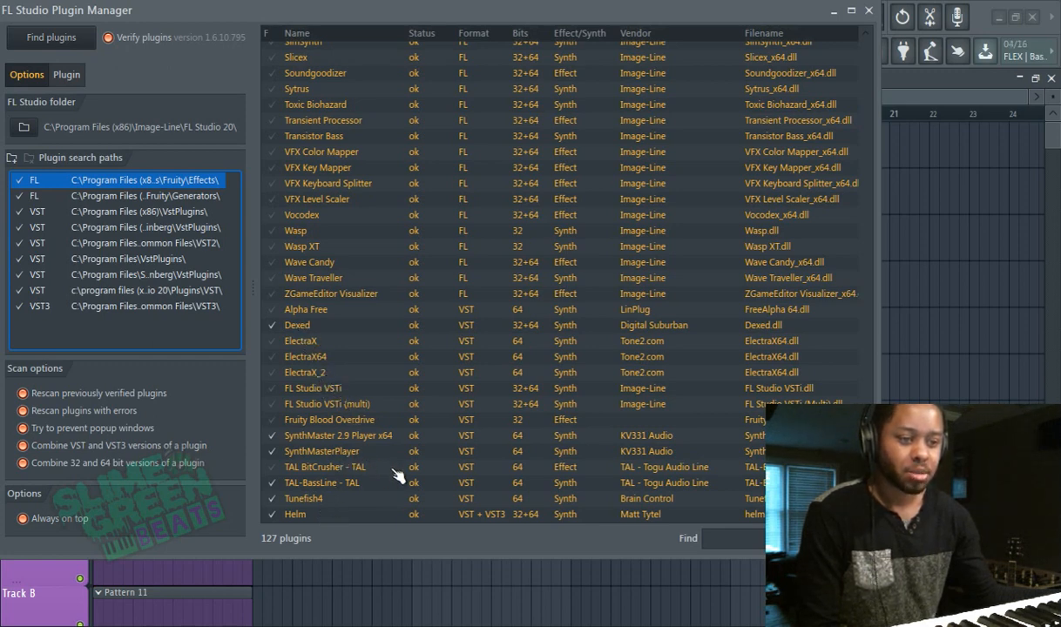
mouse_move(318, 512)
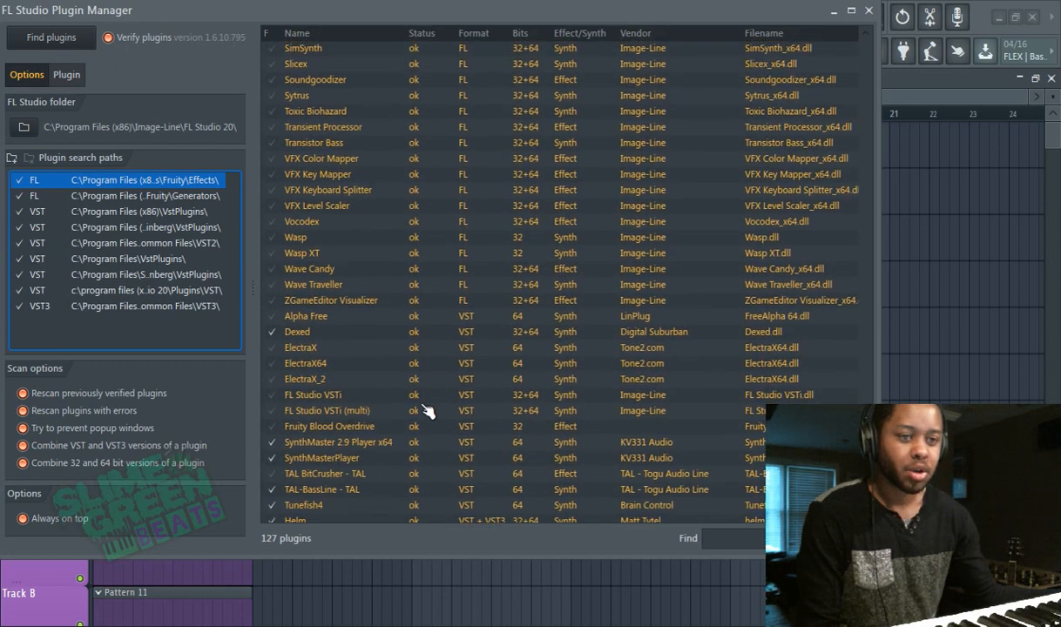
scroll("down", 3)
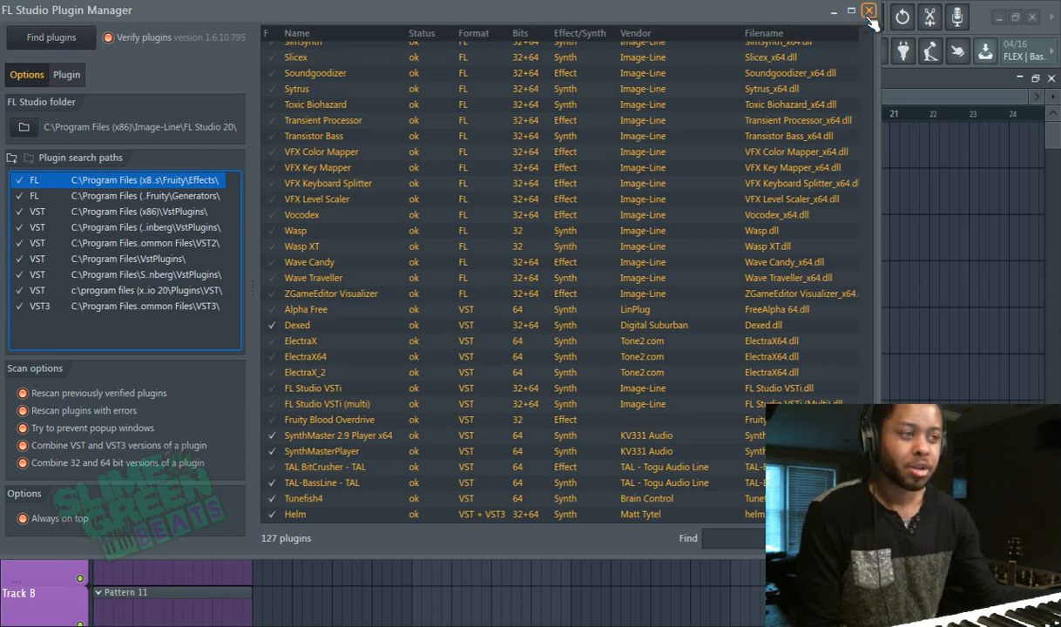
left_click(868, 11)
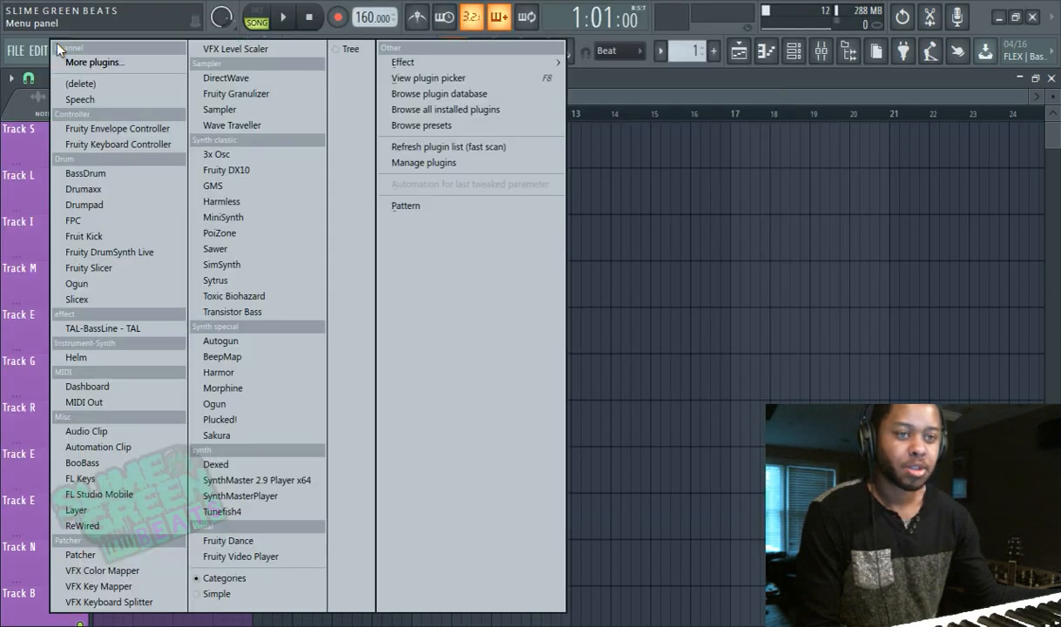
mouse_move(117, 144)
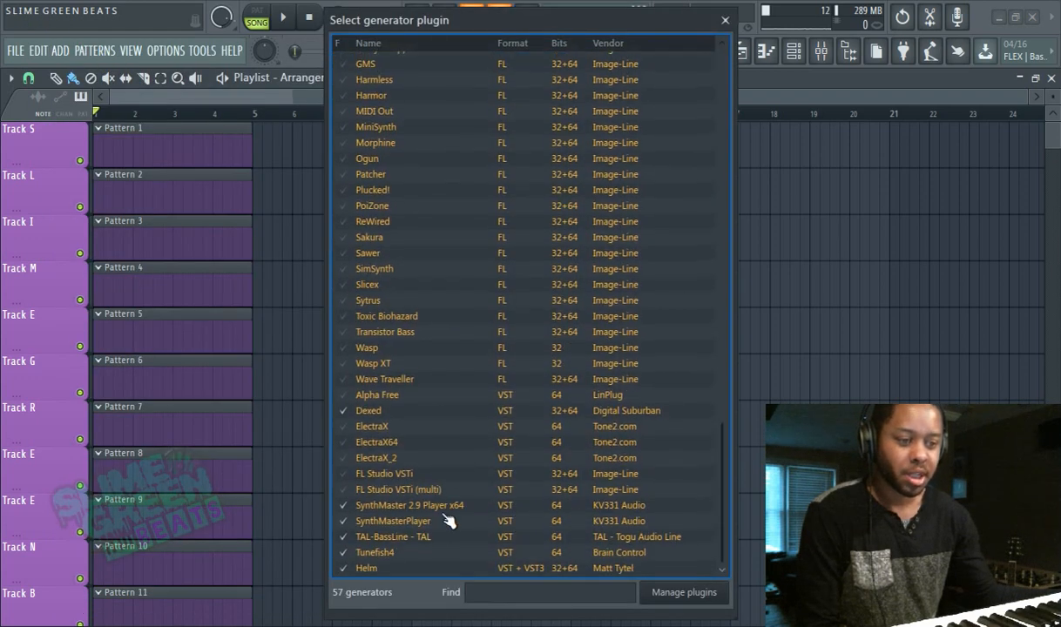
mouse_move(538, 160)
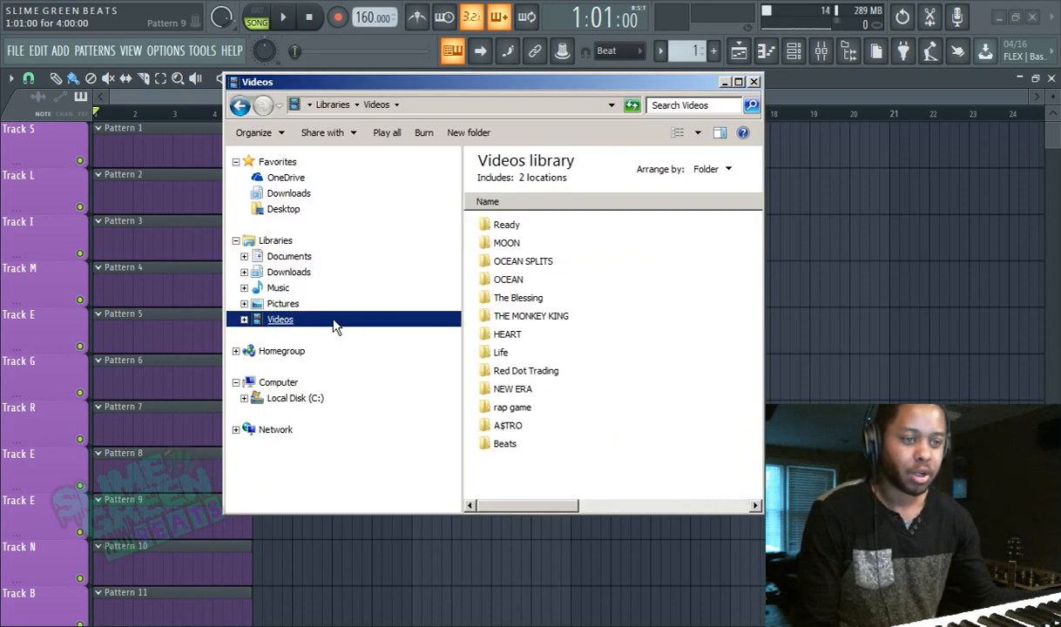
Navigate Local Disk (C:) > Program Files (x86) > Image-Line > FL Studio 20 > Plugins toward the VST folder
left_click(278, 288)
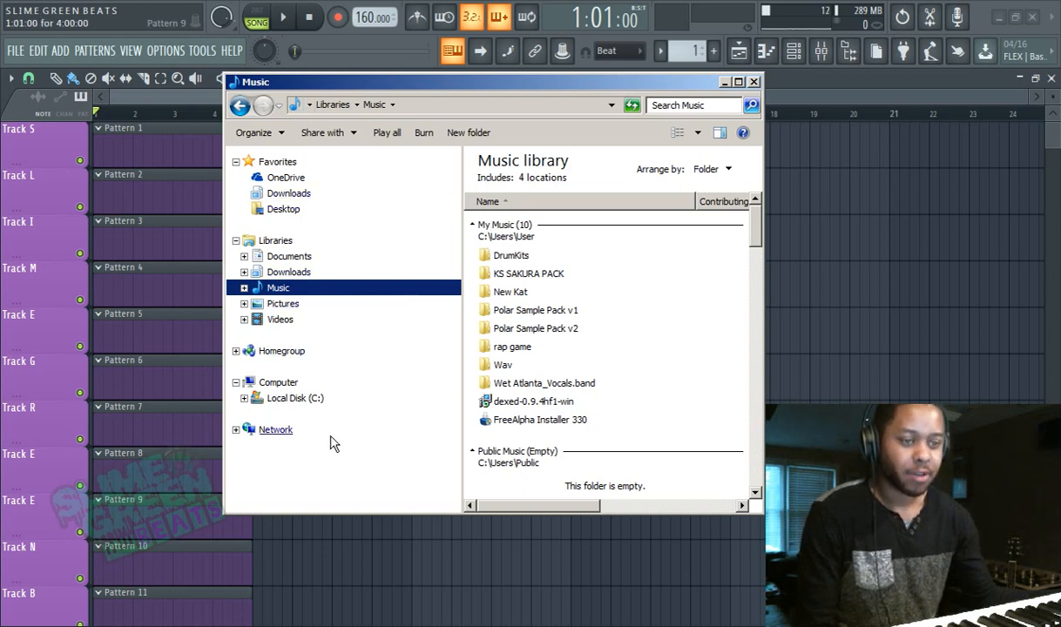
left_click(294, 398)
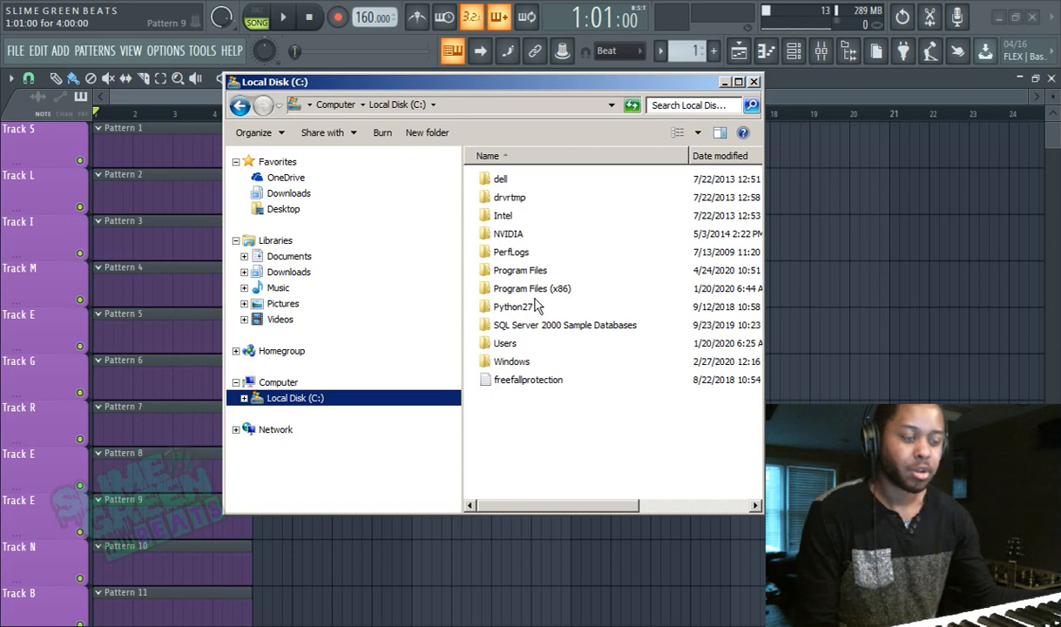
double_click(532, 289)
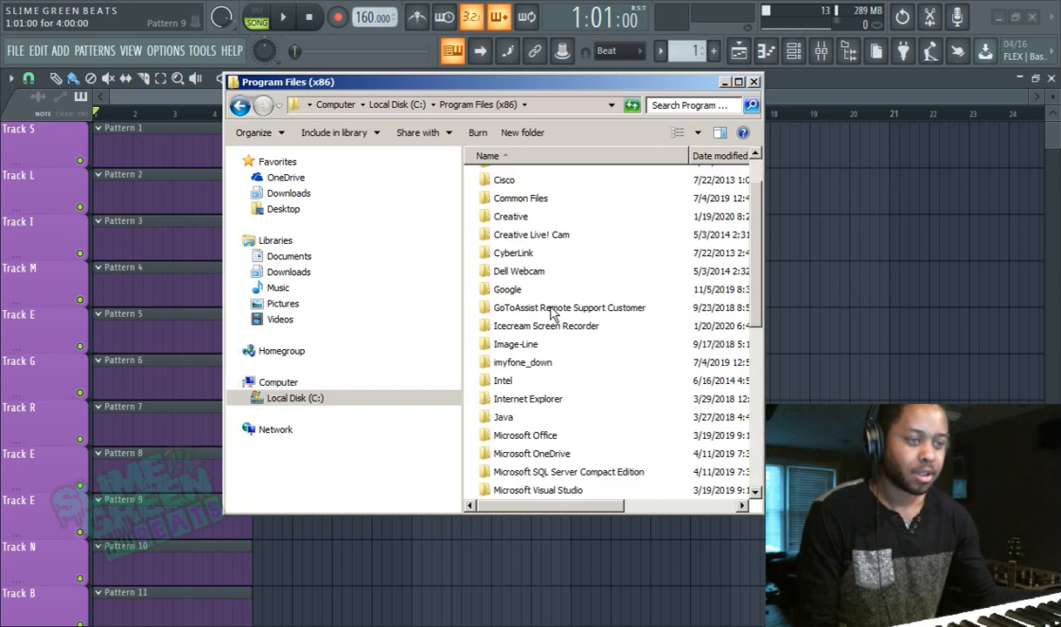
double_click(515, 343)
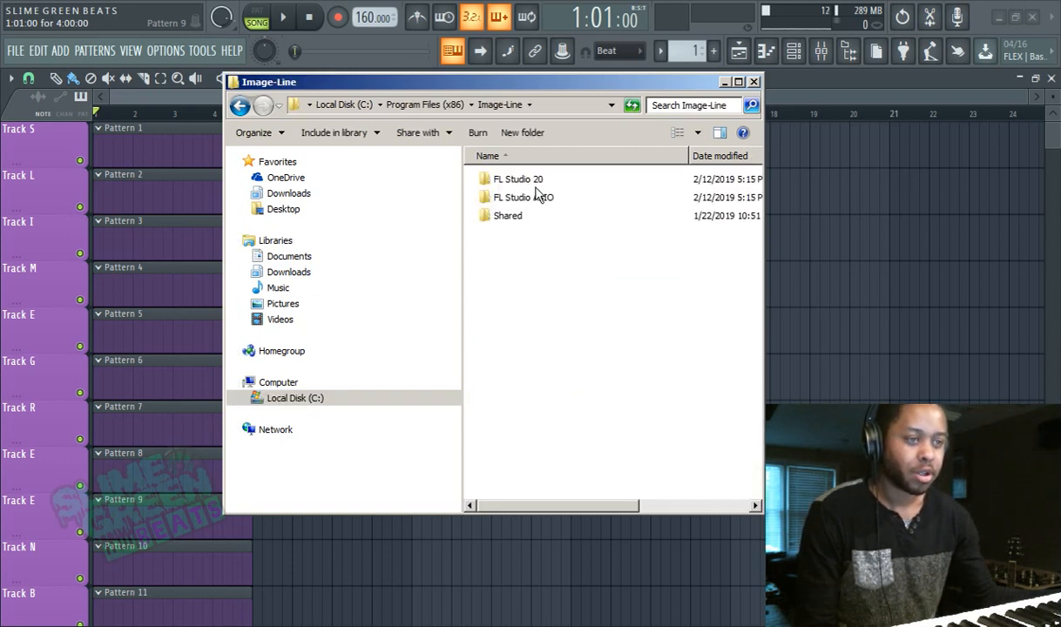
double_click(517, 179)
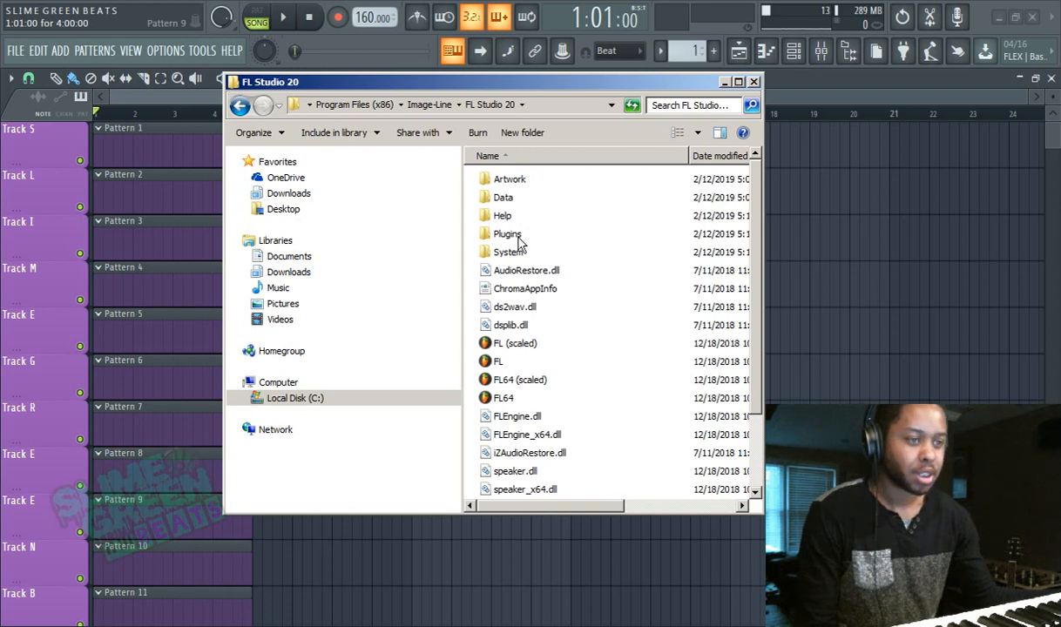
double_click(508, 233)
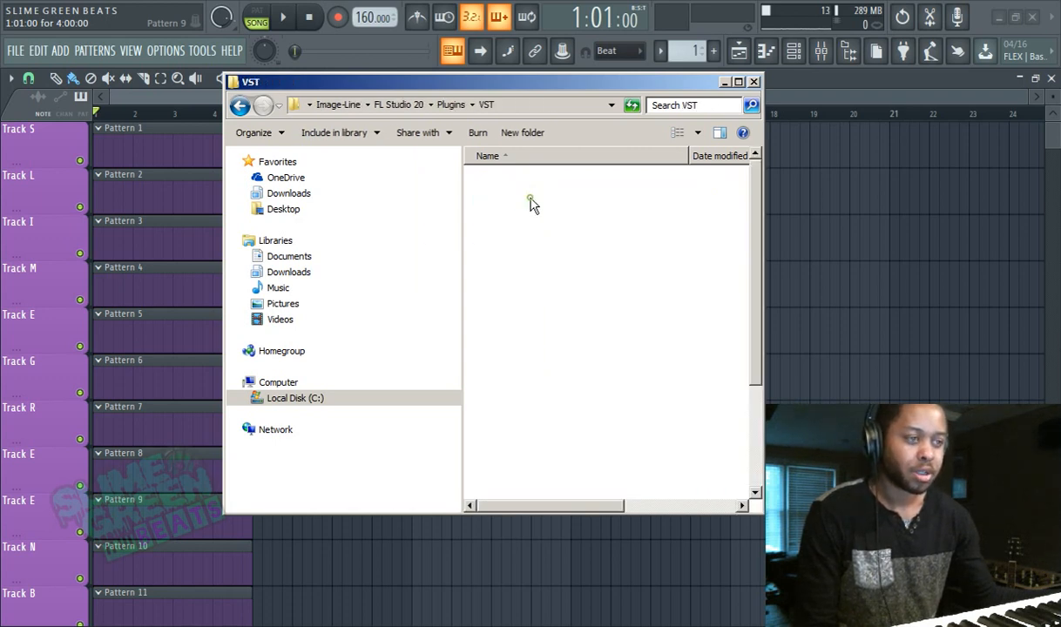